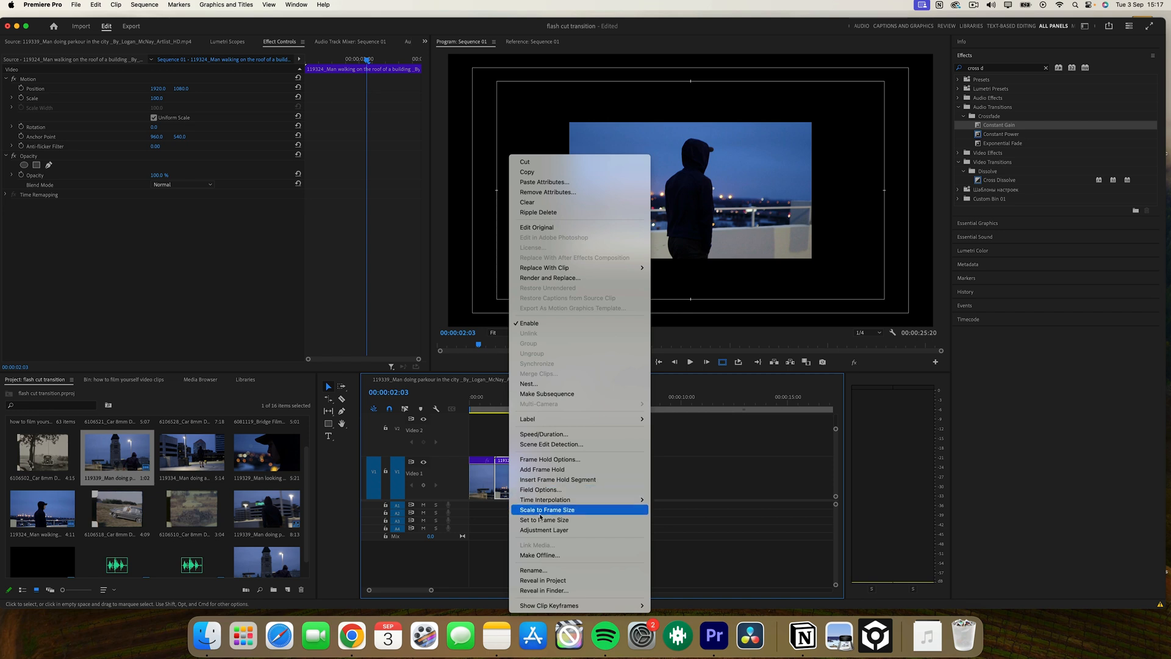
Step: Scale the rooftop clip to fill the whole frame
{"action": "left_click", "coordinate": [547, 510]}
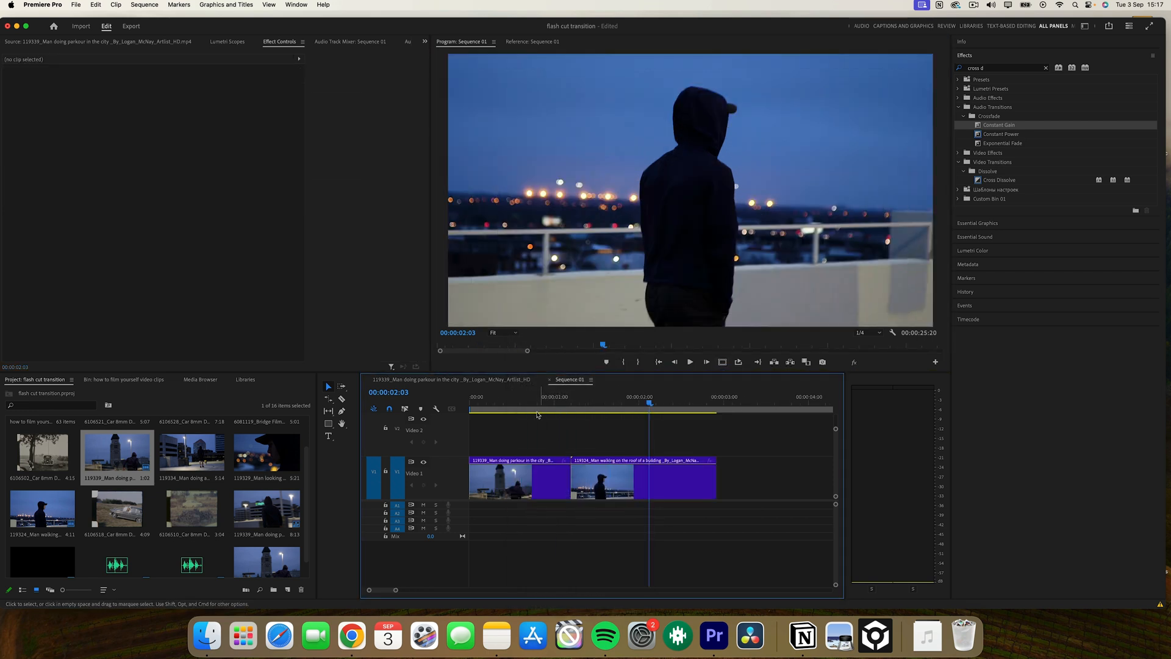
Step: Show the parkour clip's Time Remapping > Speed keyframe line on the timeline
{"action": "right_click", "coordinate": [500, 478]}
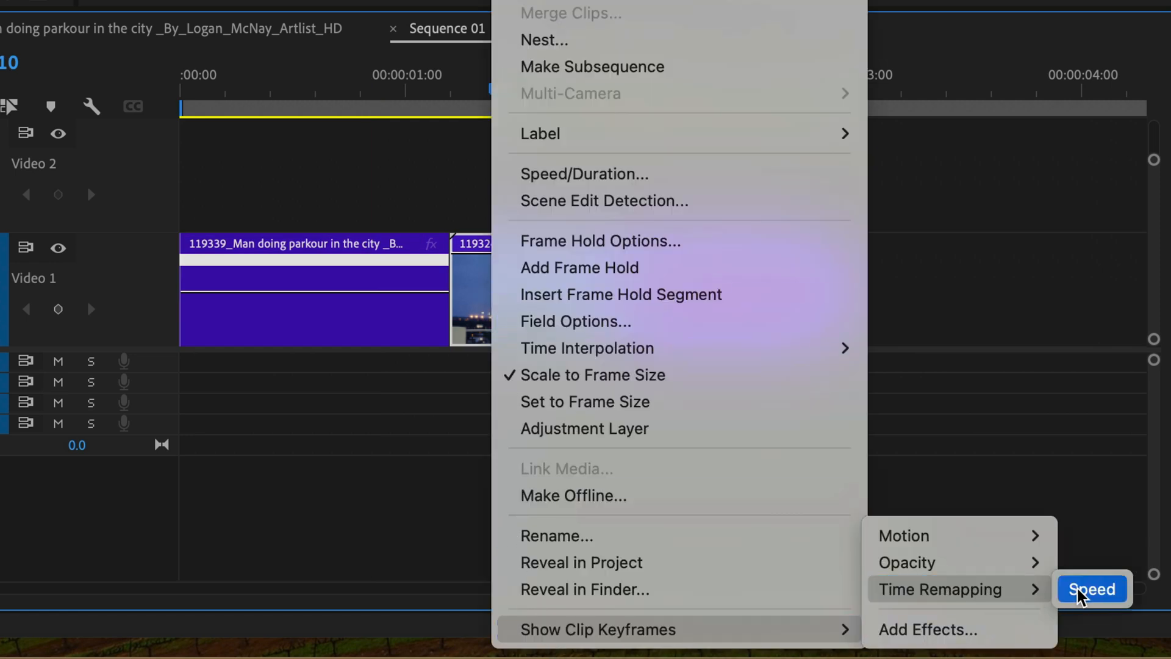
{"action": "left_click", "coordinate": [1090, 589]}
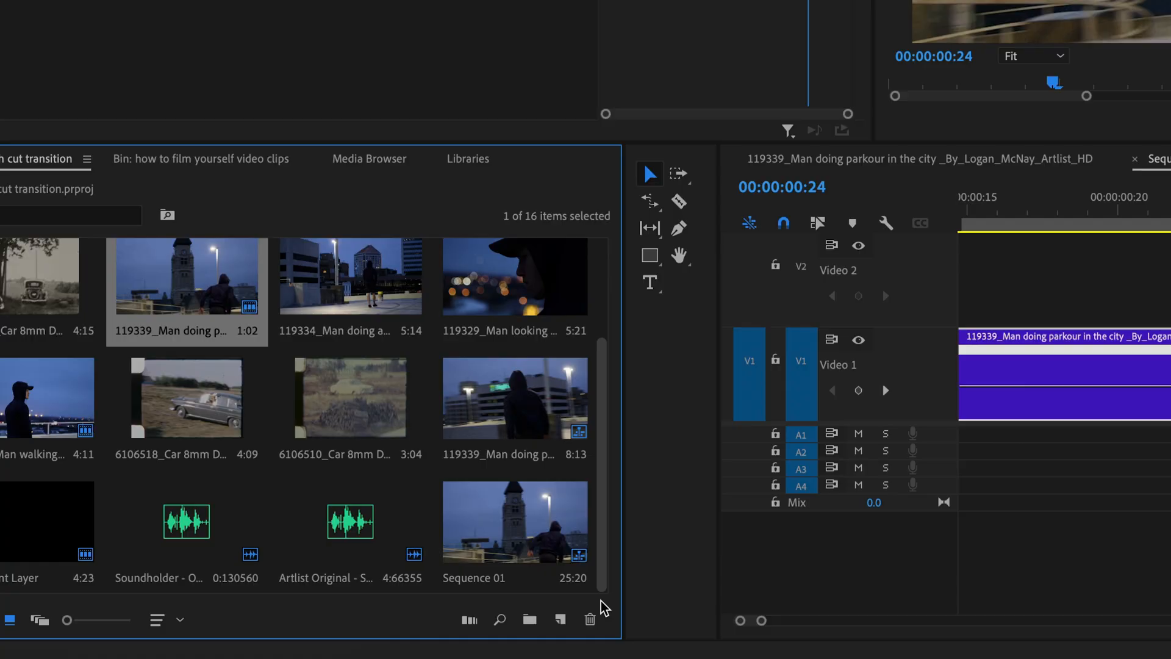
Step: Create an adjustment layer and place it trimmed on V2 over the cut between the clips
{"action": "left_click", "coordinate": [560, 619]}
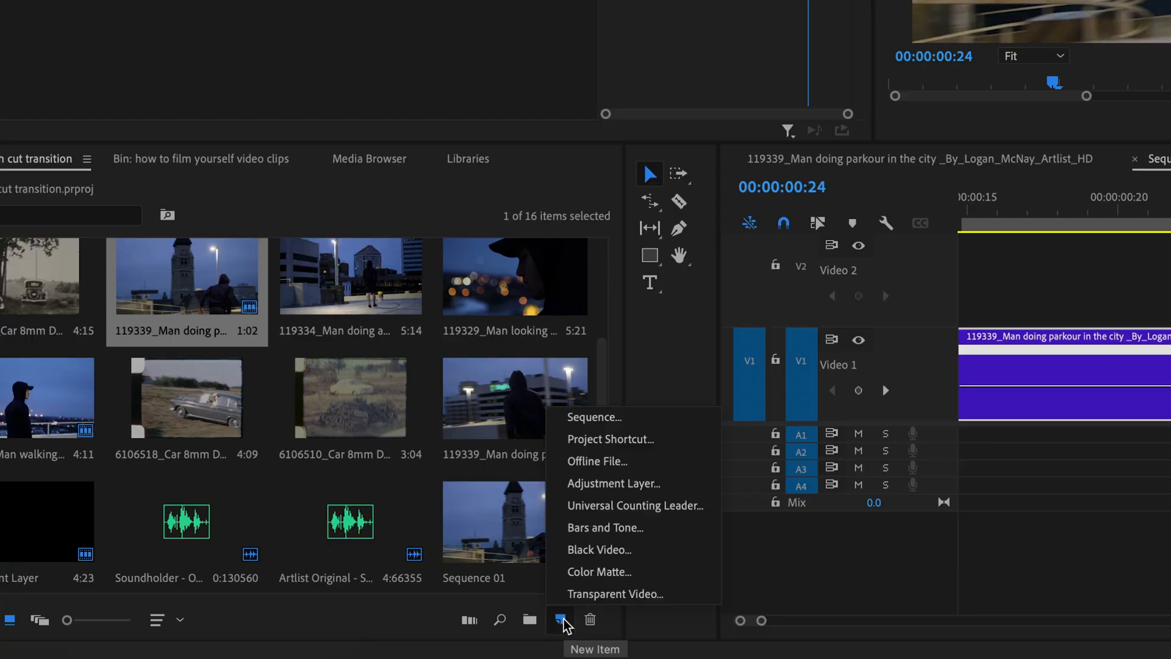
{"action": "left_click", "coordinate": [614, 483]}
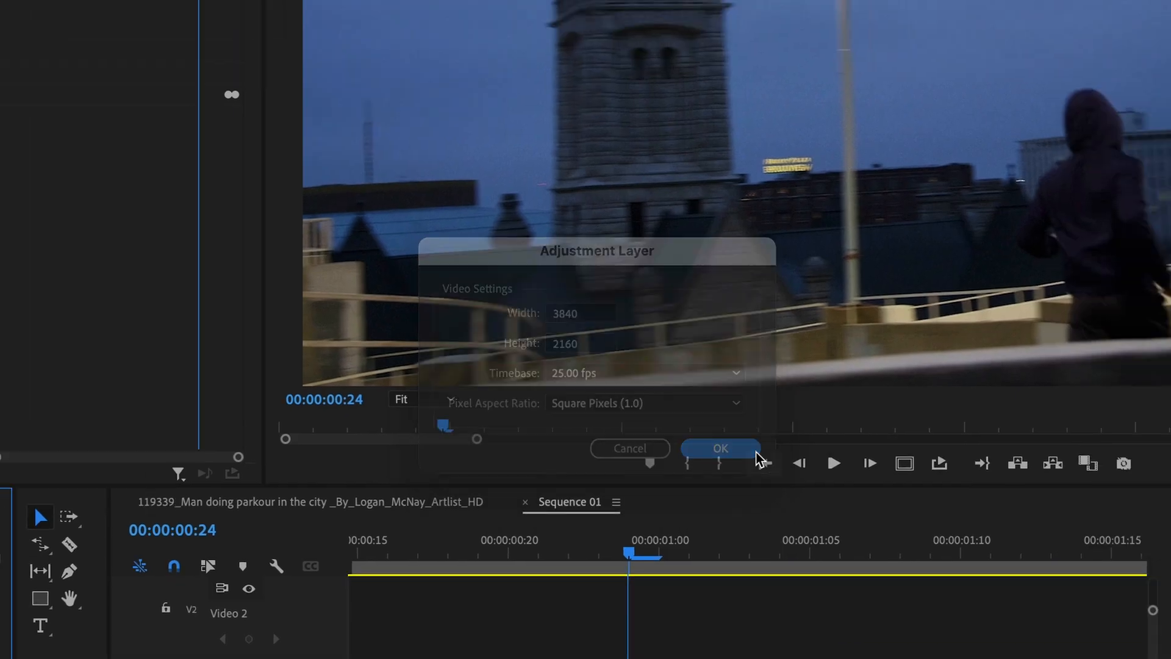
{"action": "left_click", "coordinate": [720, 448]}
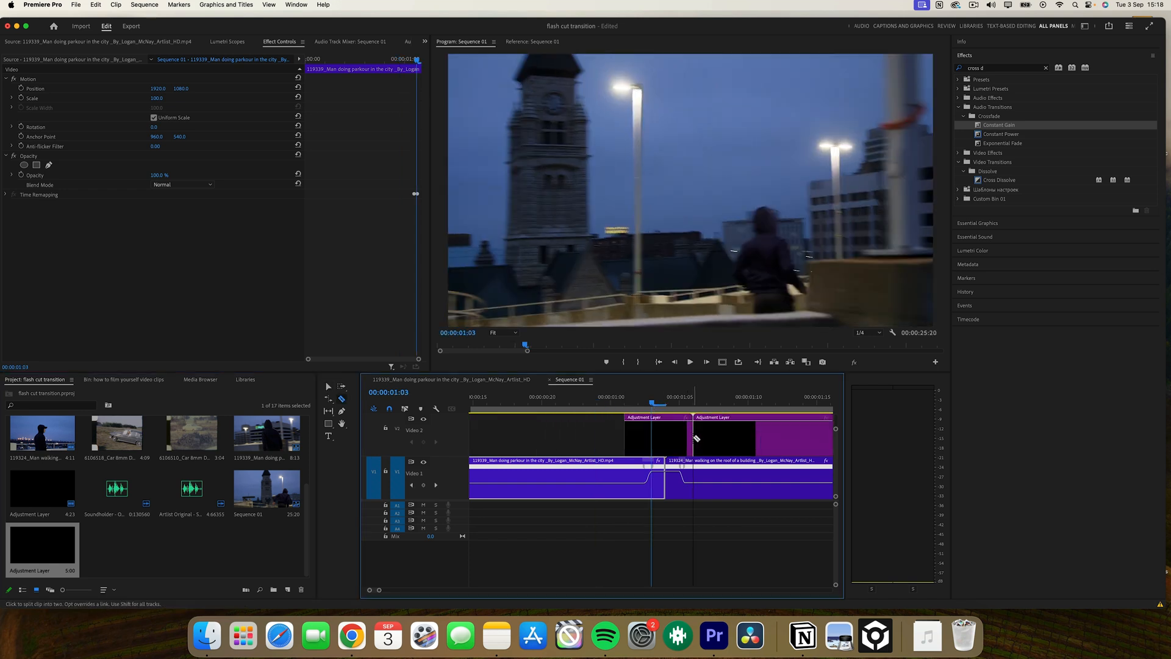
{"action": "left_click", "coordinate": [644, 433]}
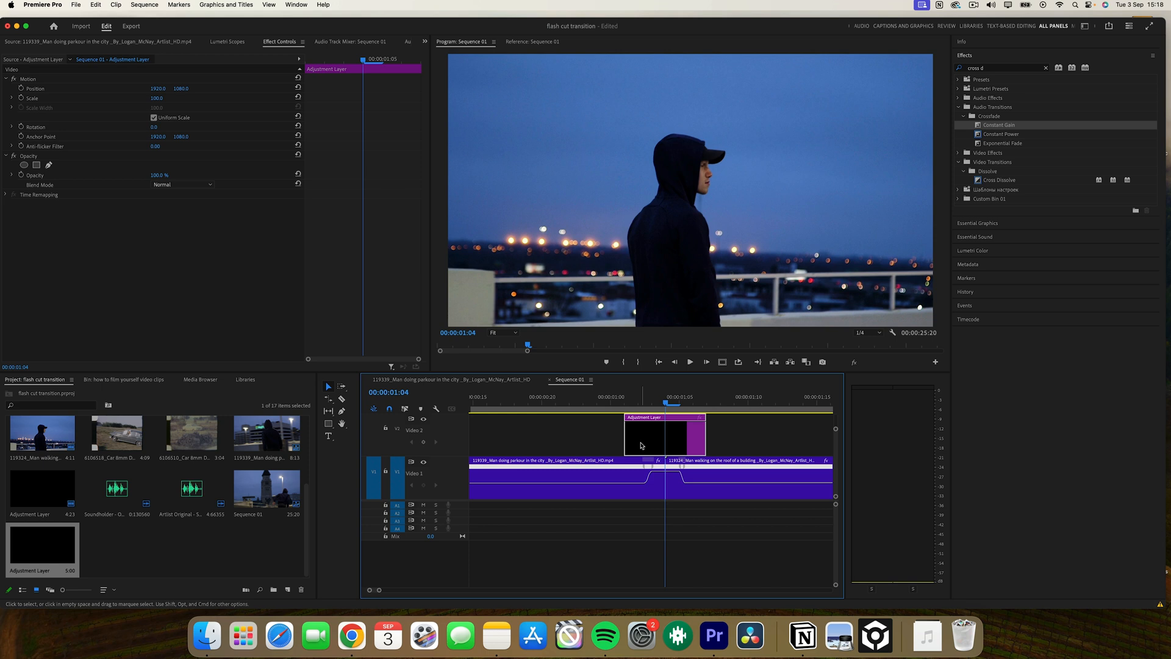
Step: Search 'lumetri' in Effects and apply Lumetri Color to the adjustment layer
{"action": "left_click", "coordinate": [1046, 68]}
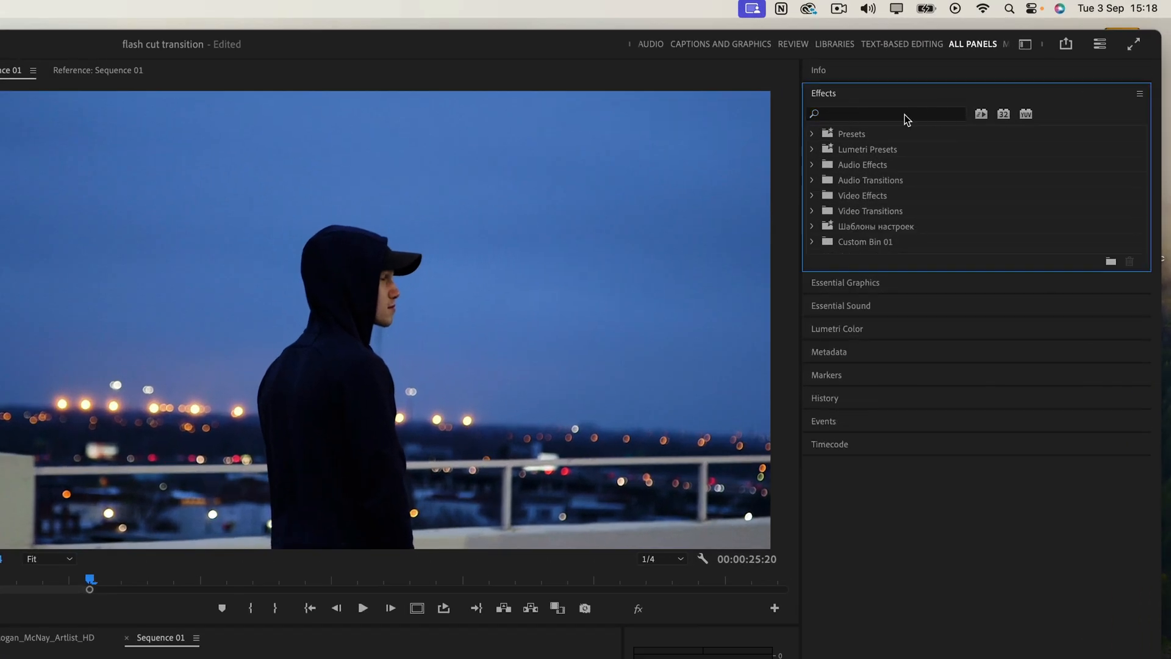
{"action": "type", "text": "lum"}
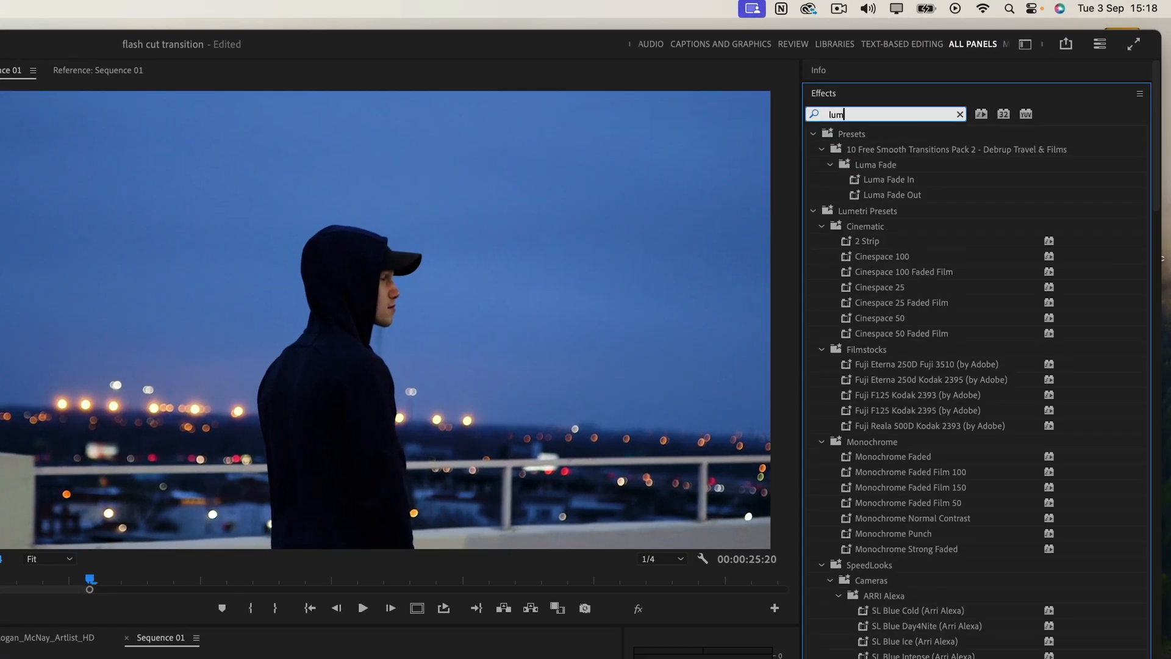
{"action": "type", "text": "etri"}
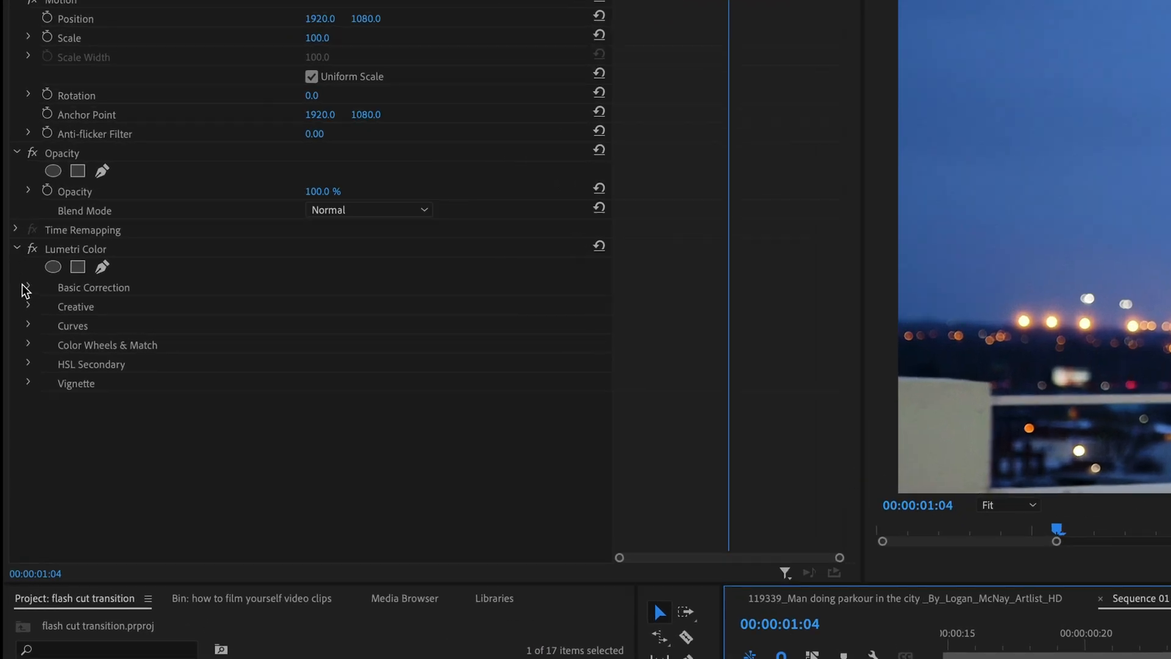
Step: Expand Lumetri Color's Basic Correction to reach the Exposure setting
{"action": "left_click", "coordinate": [28, 288]}
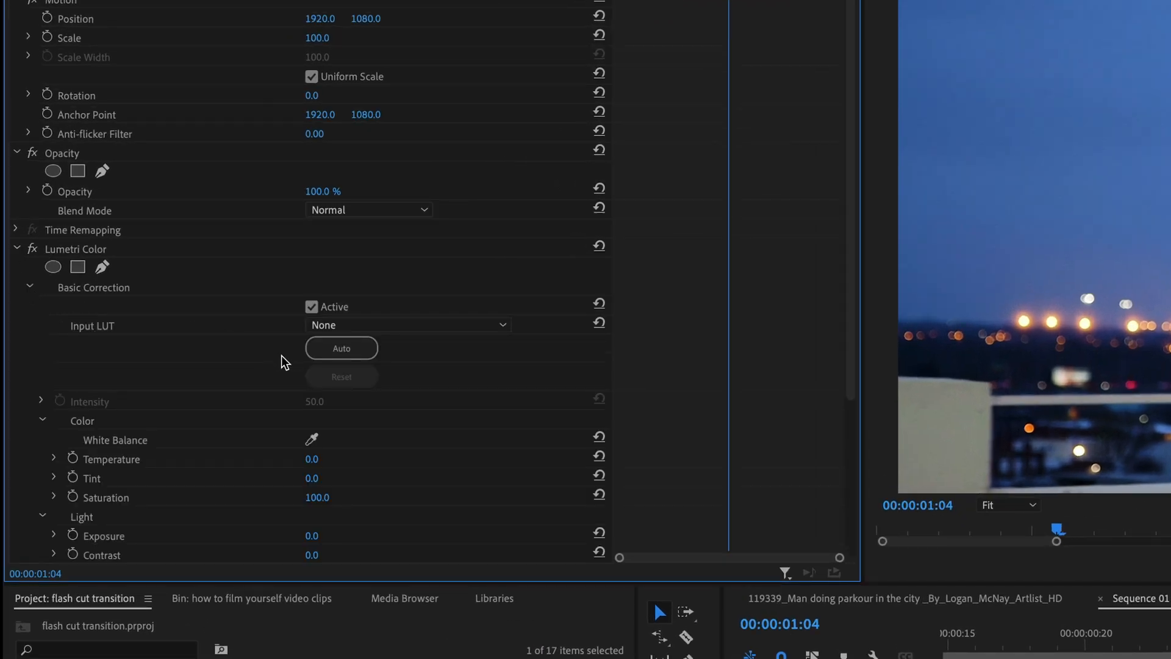
{"action": "scroll", "scroll_direction": "down", "scroll_amount": 3}
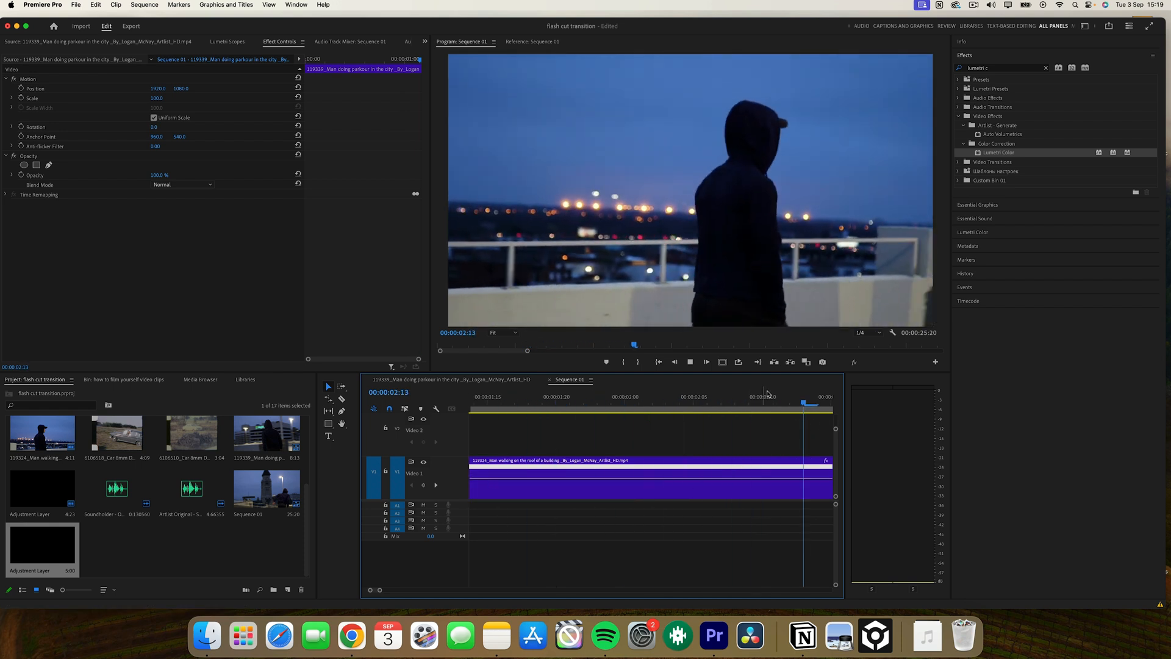
Step: Preview the white flash at the cut and clear the Effects search field
{"action": "left_click", "coordinate": [1046, 67]}
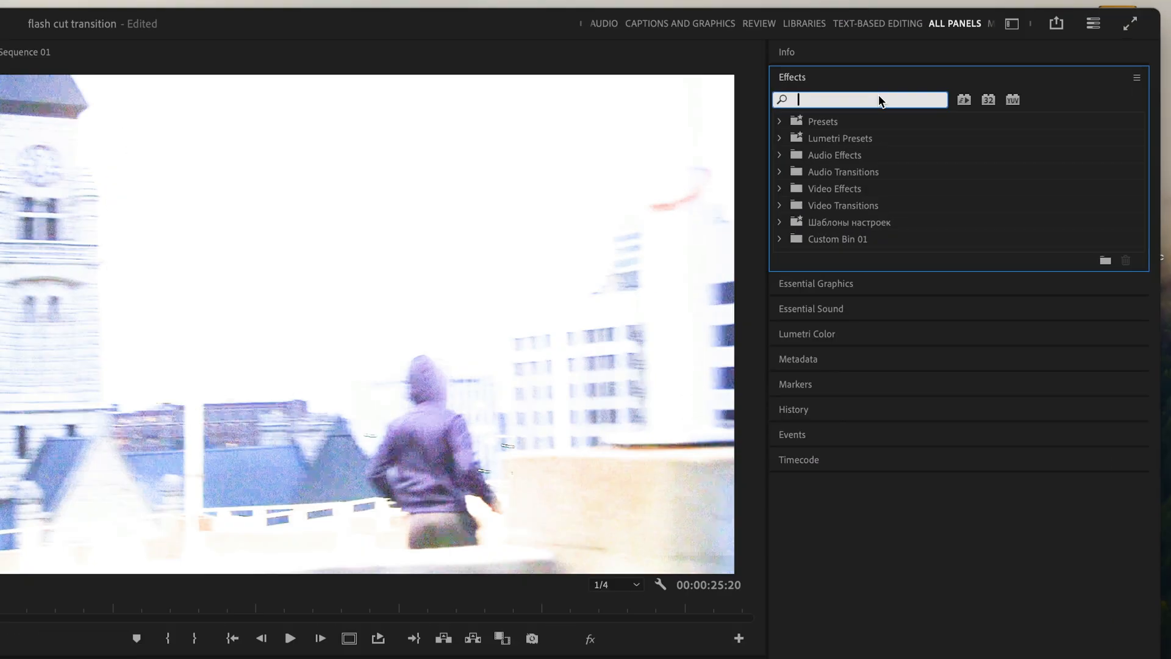